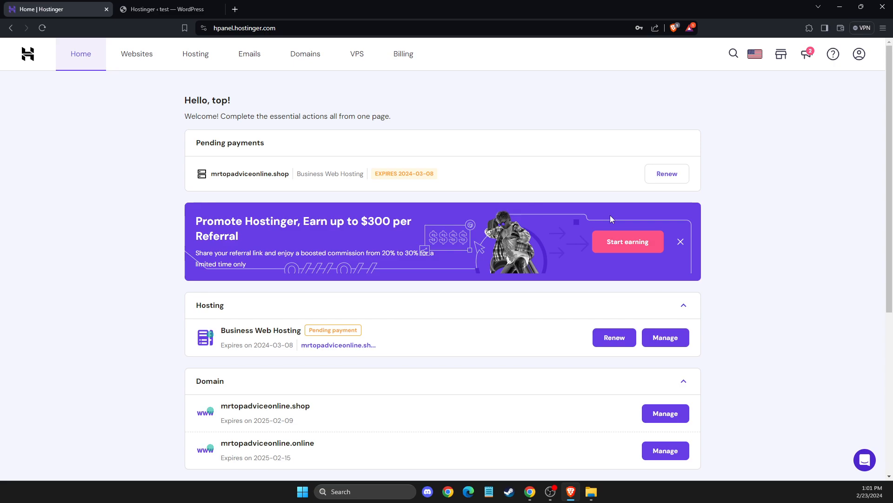
mouse_move(605, 217)
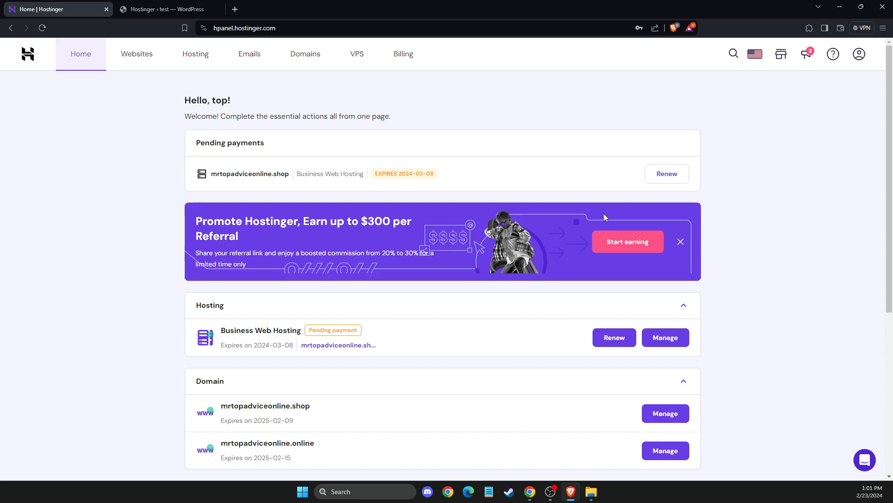
From the Websites list, manage mrtopadviceonline.shop and go to its File Manager page.
click(136, 54)
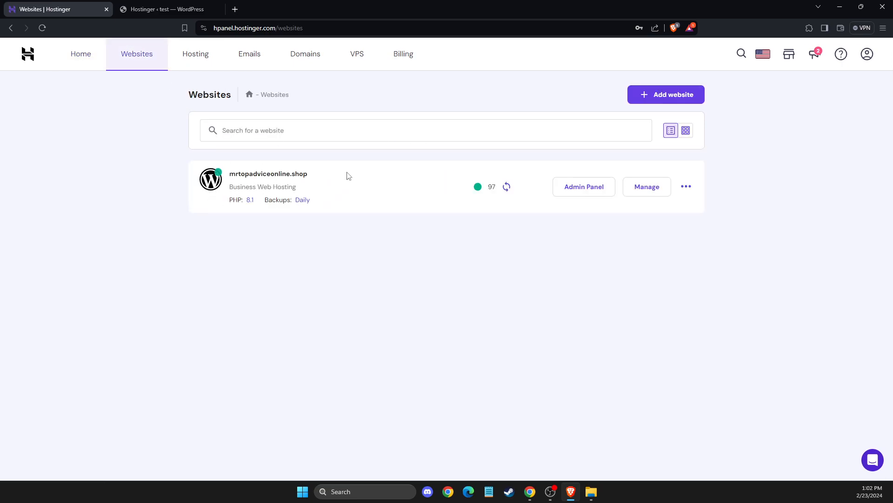
mouse_move(326, 180)
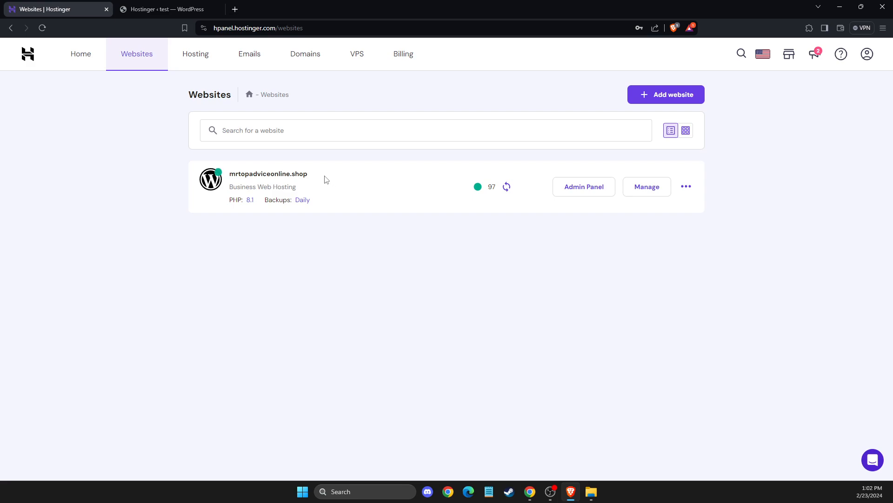
mouse_move(647, 186)
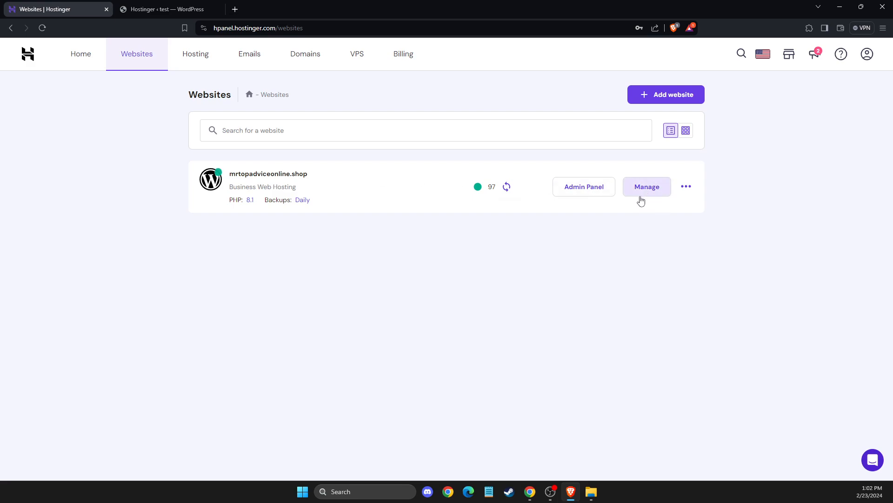
click(646, 186)
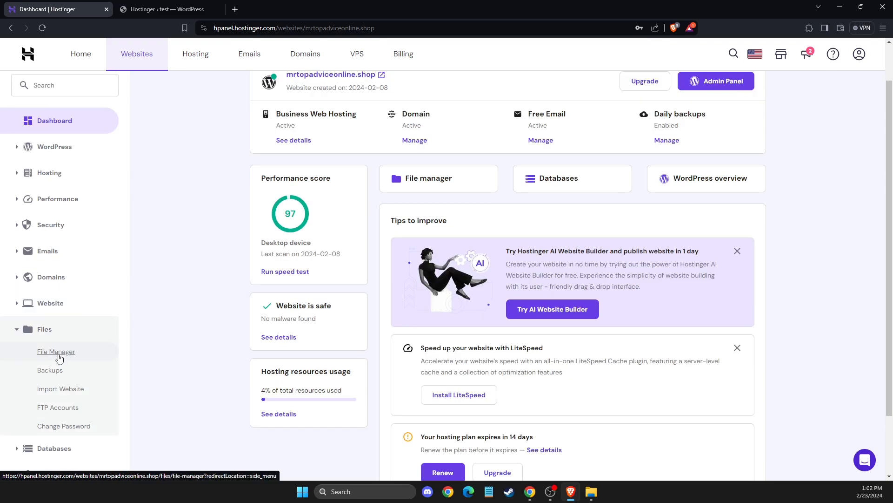
click(56, 351)
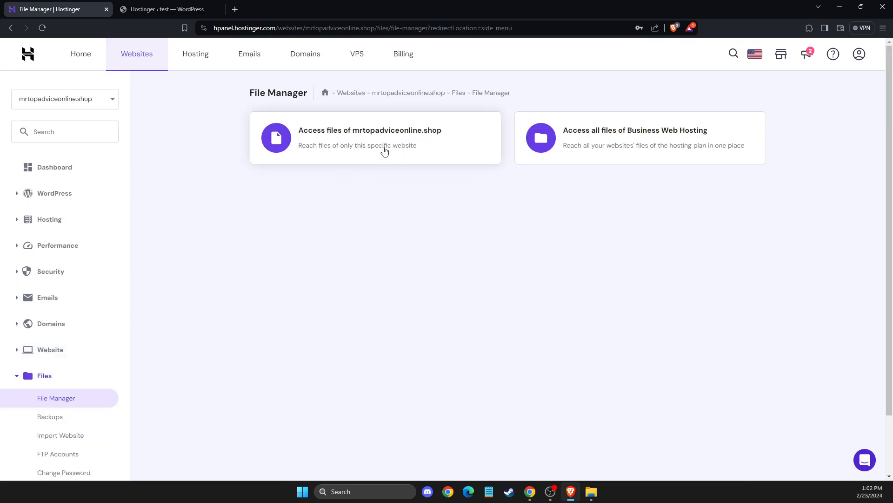
mouse_move(354, 142)
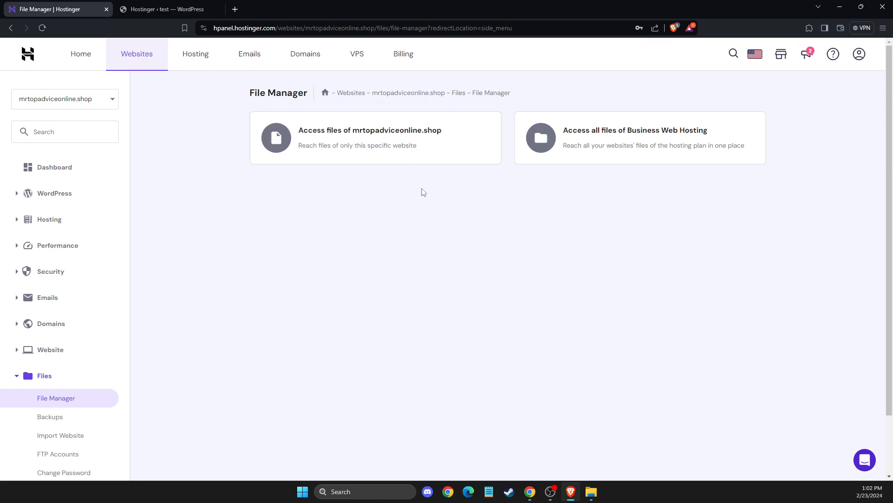
Browse only this website's files and enter the public_html folder.
click(375, 138)
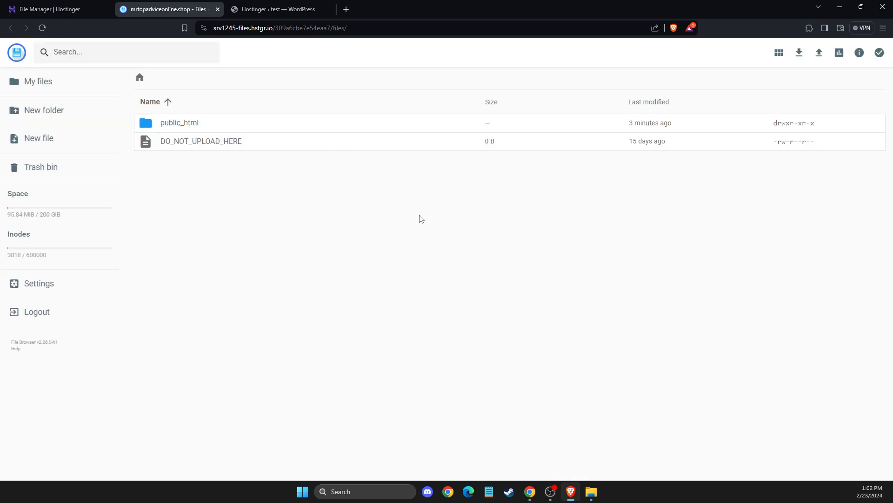
mouse_move(196, 127)
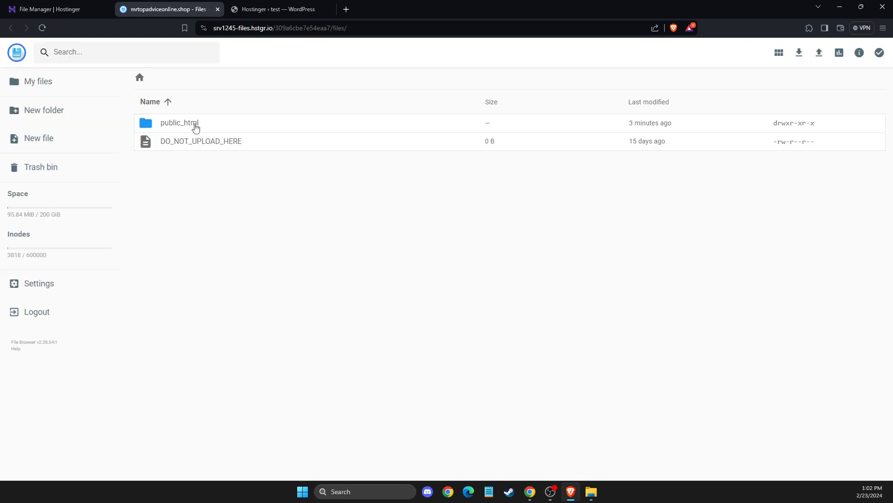
double_click(179, 123)
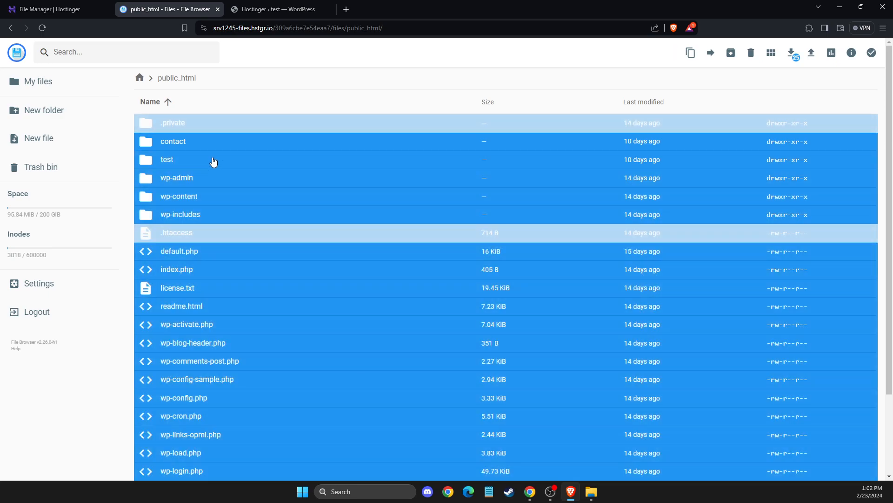
mouse_move(831, 52)
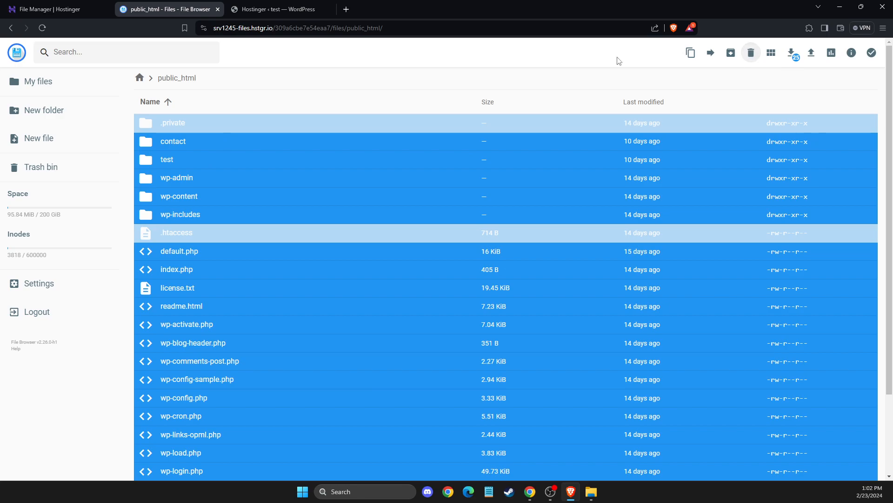
Back in hPanel, reach the MySQL database Management page under Databases.
click(51, 10)
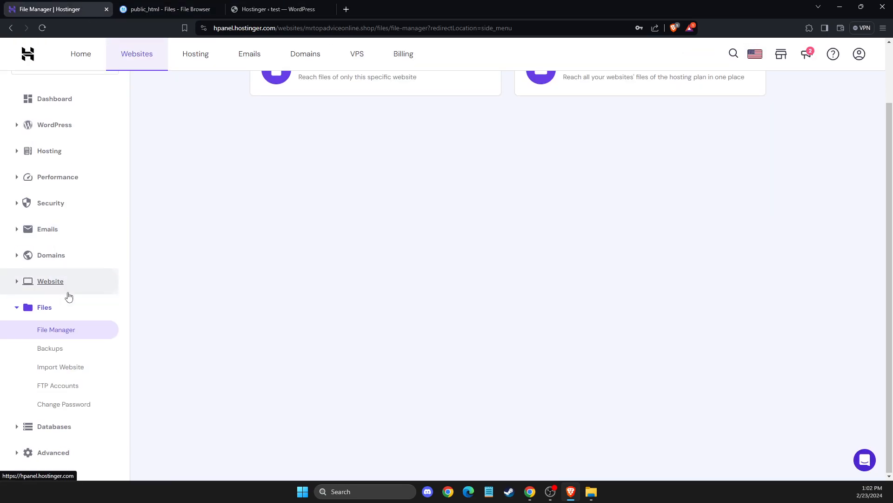
click(54, 426)
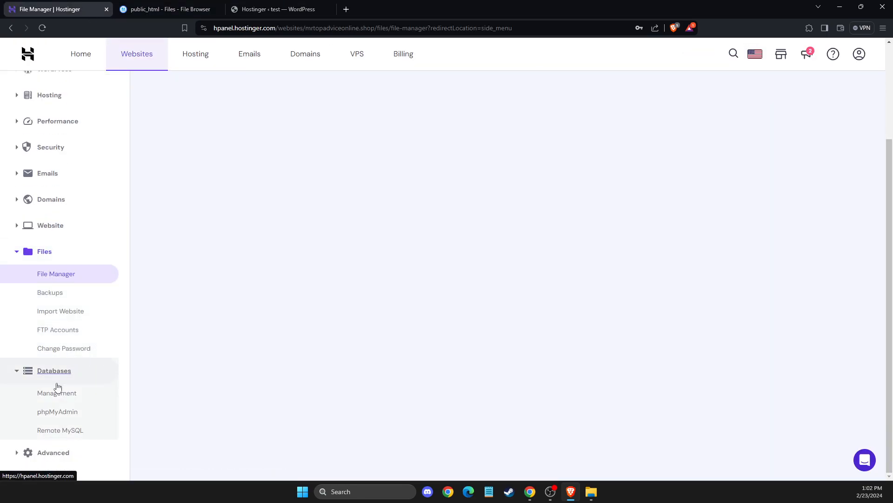
click(56, 391)
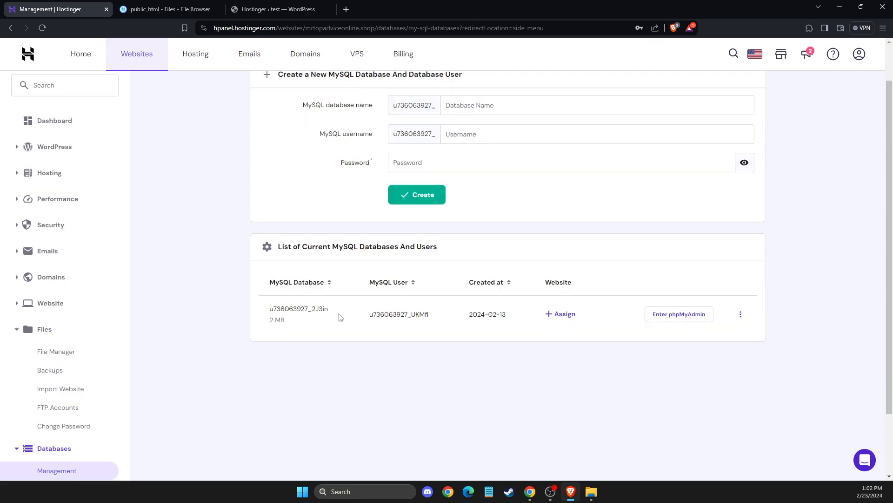
mouse_move(556, 332)
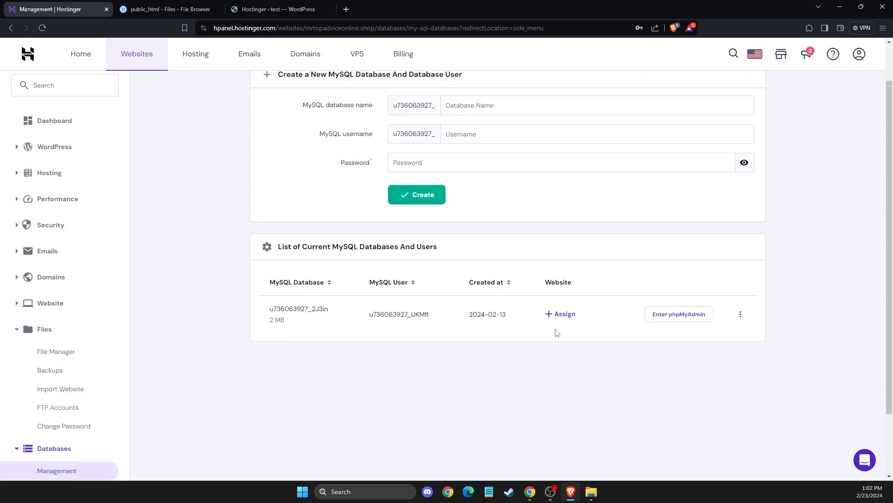
mouse_move(487, 313)
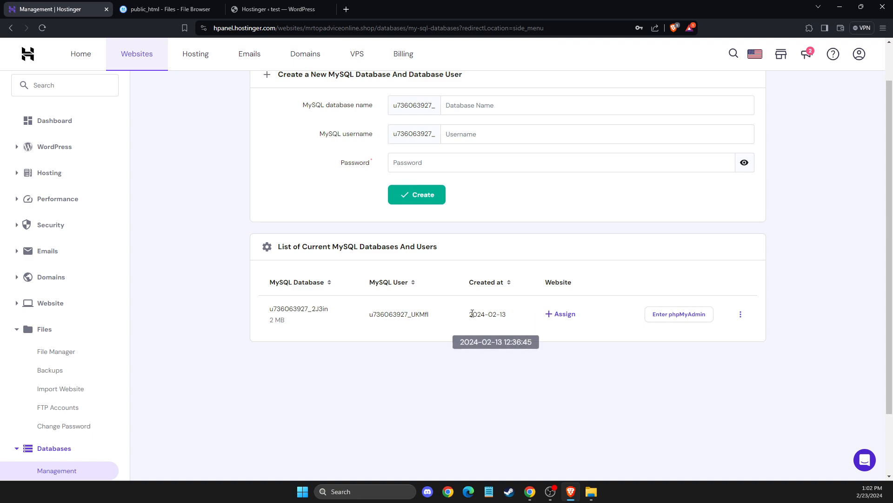
click(740, 314)
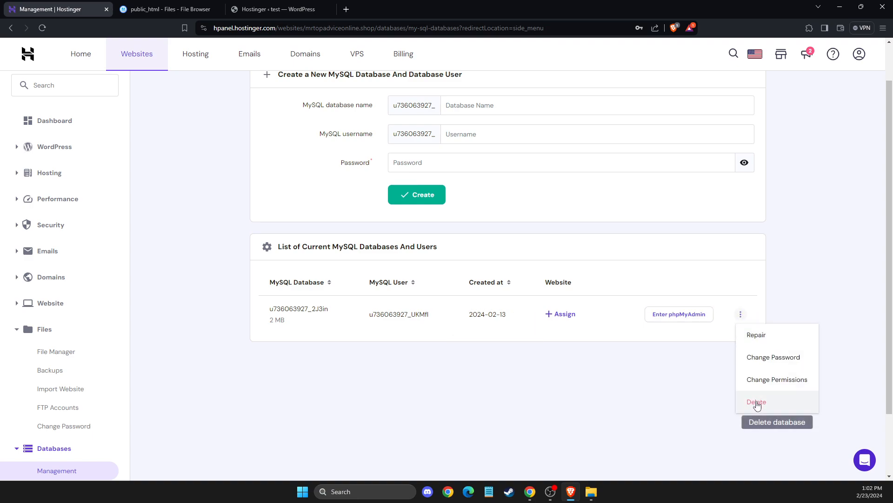
click(627, 364)
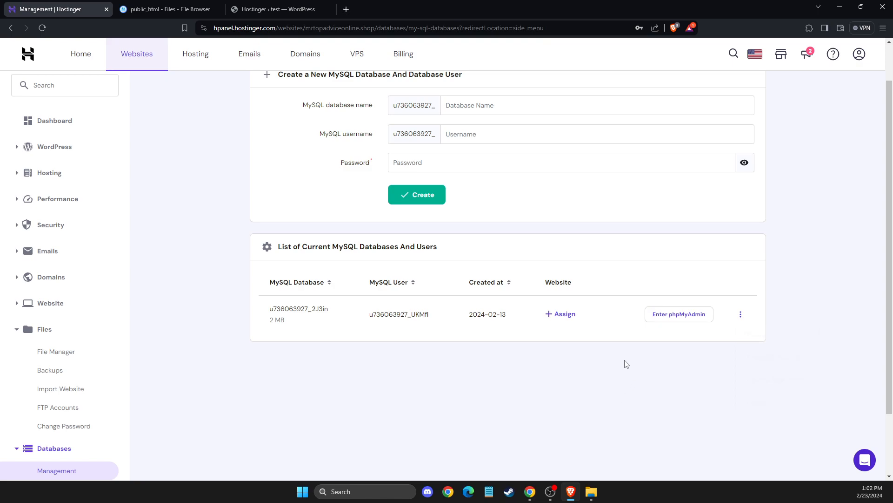
mouse_move(602, 340)
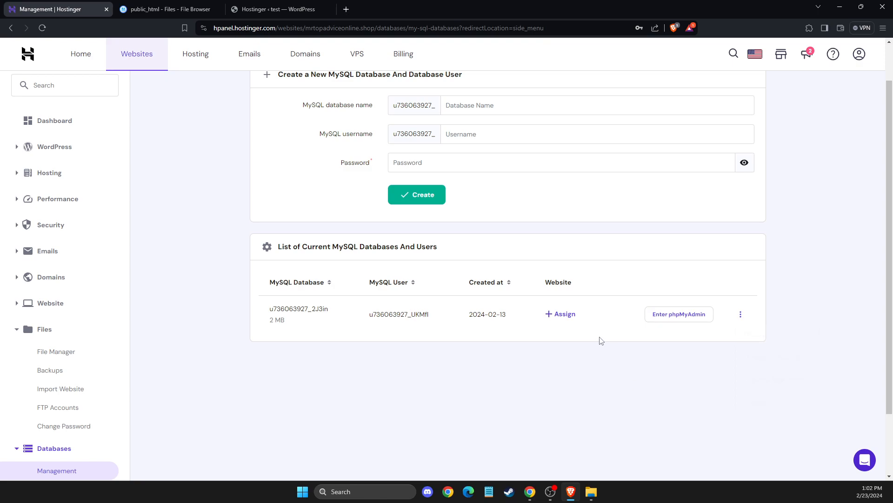
mouse_move(460, 267)
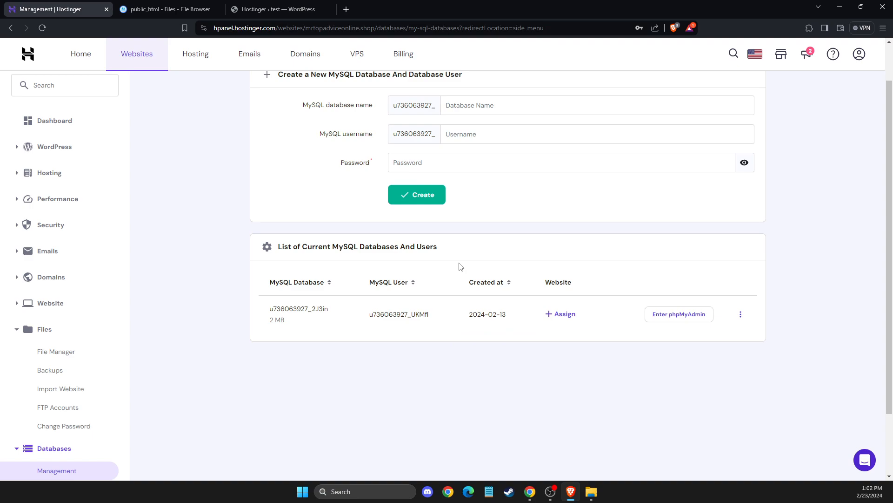
mouse_move(375, 246)
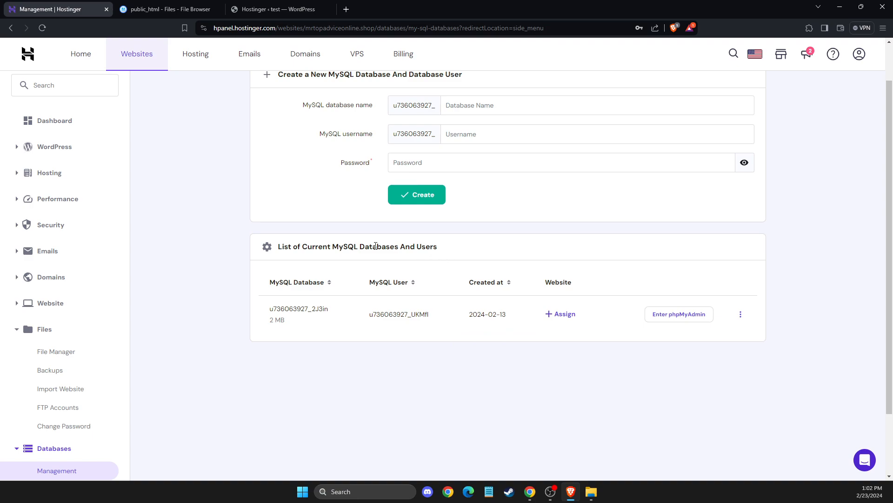
mouse_move(50, 276)
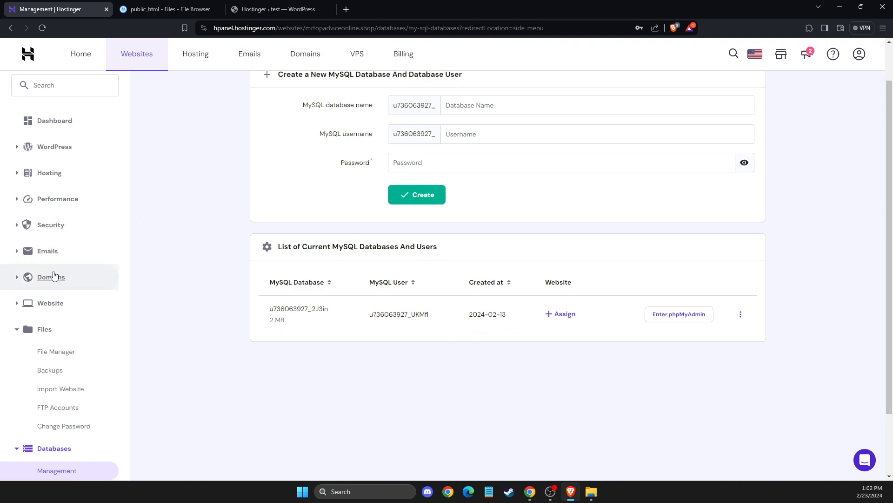
Start a new WordPress installation from the Website > Auto Installer page.
click(50, 303)
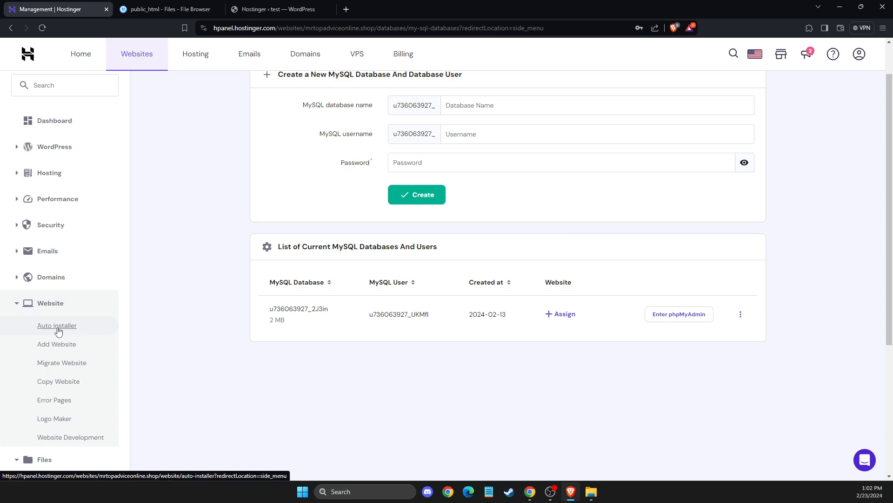
click(57, 325)
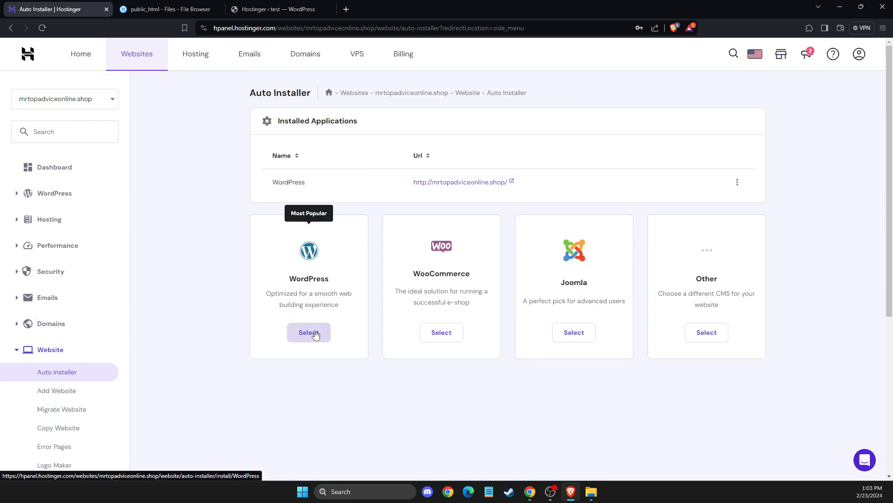
click(308, 332)
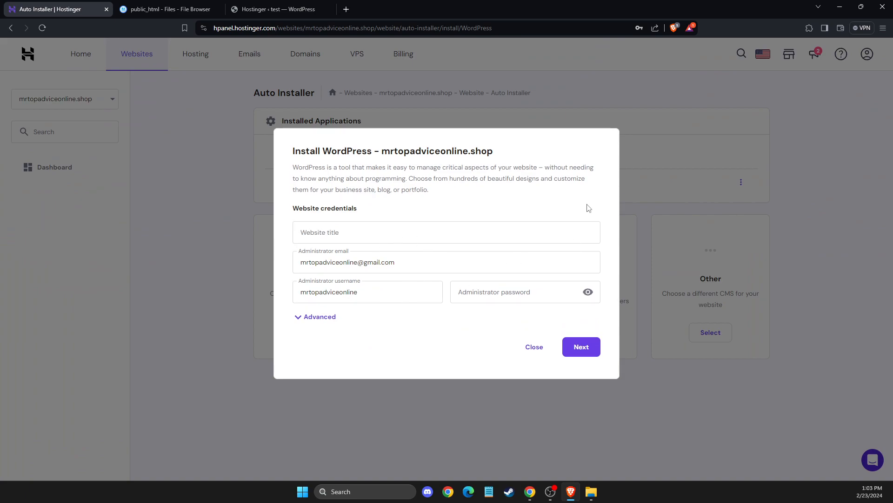
Dismiss the Install WordPress dialog, returning to the Auto Installer application list.
click(533, 347)
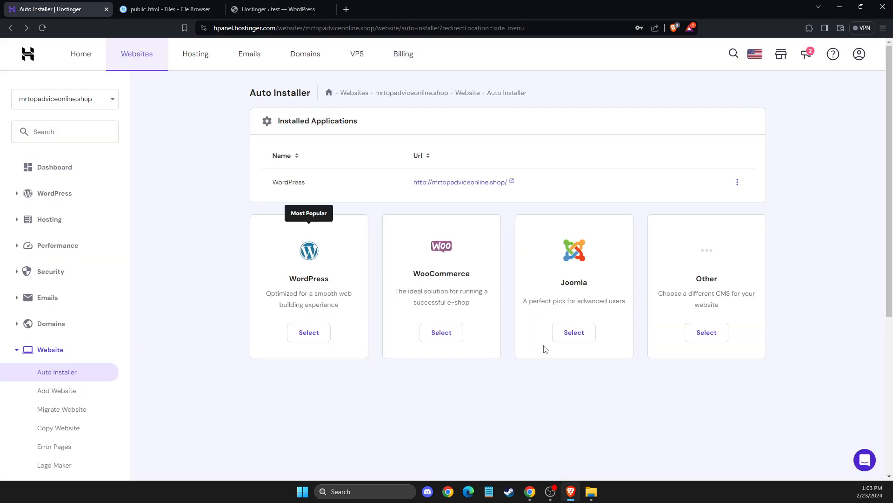
mouse_move(590, 318)
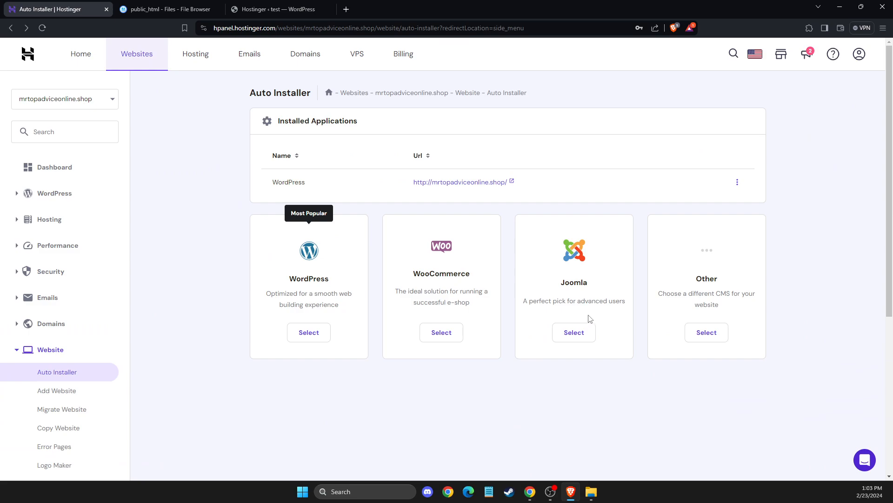
mouse_move(590, 319)
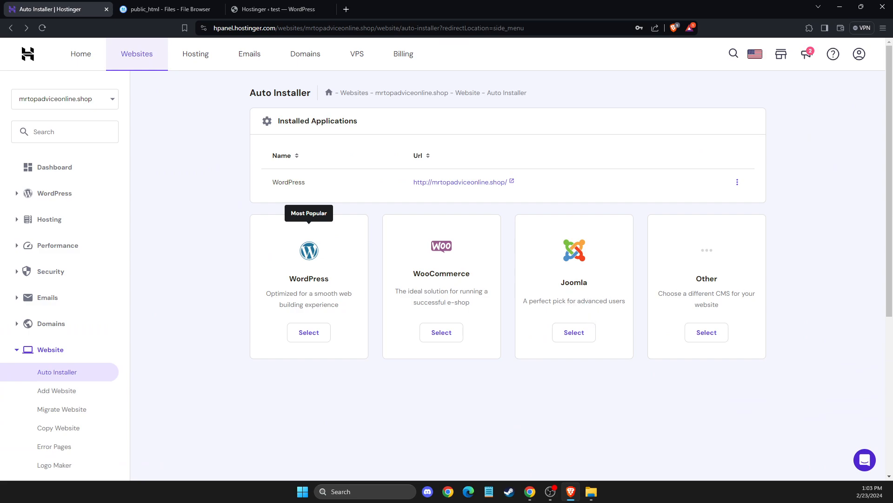